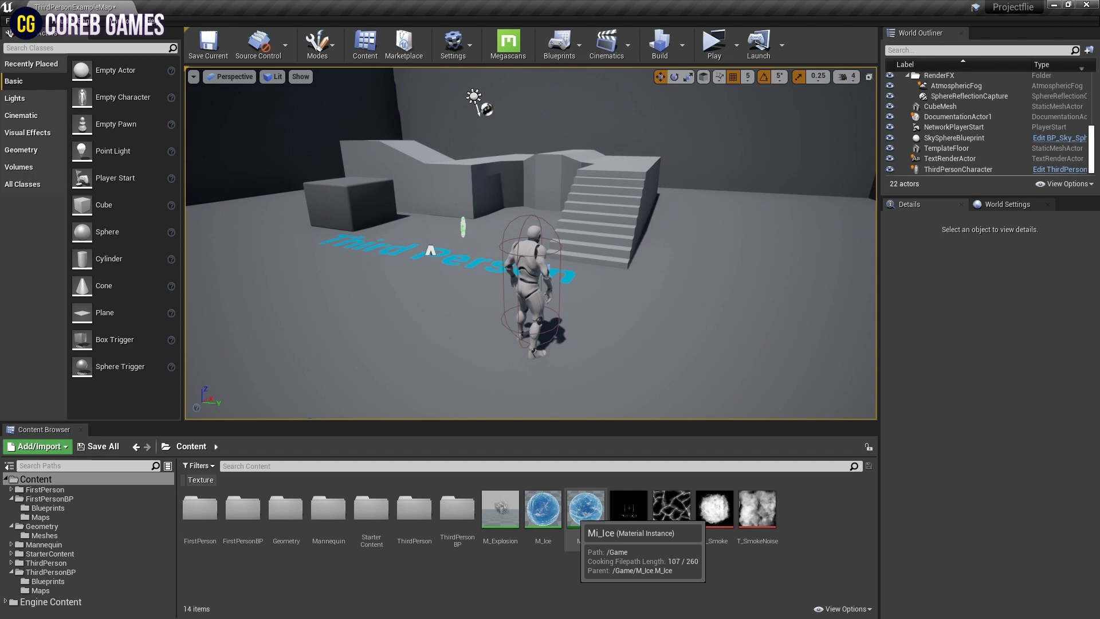
# - Preview the Mi_Ice material instance's parameters, then select the TemplateFloor actor
pyautogui.doubleClick(585, 508)
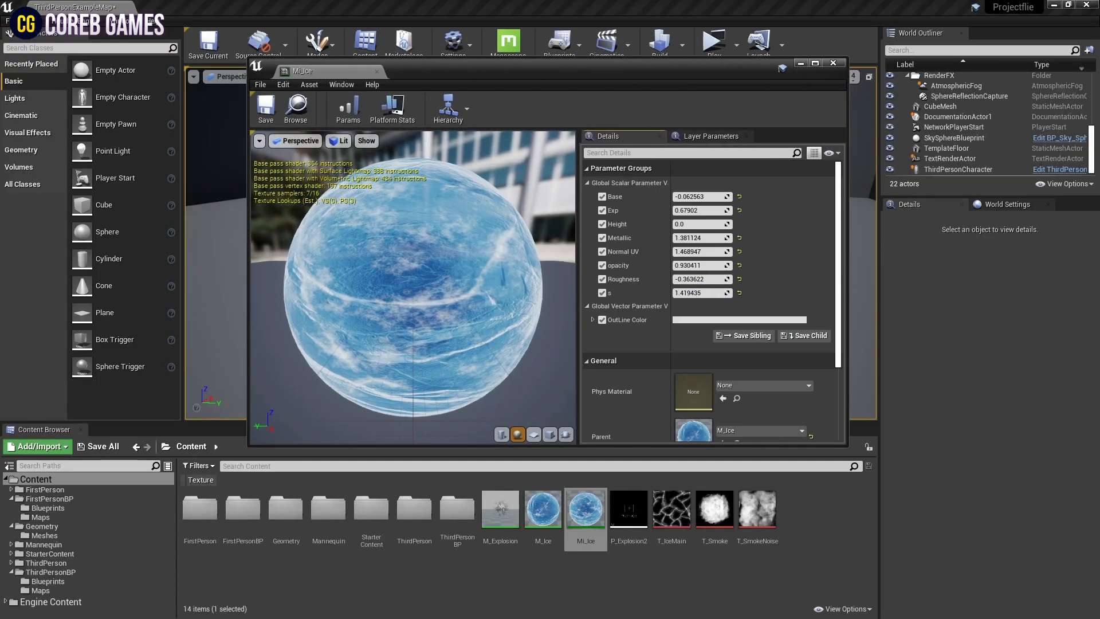
pyautogui.click(832, 63)
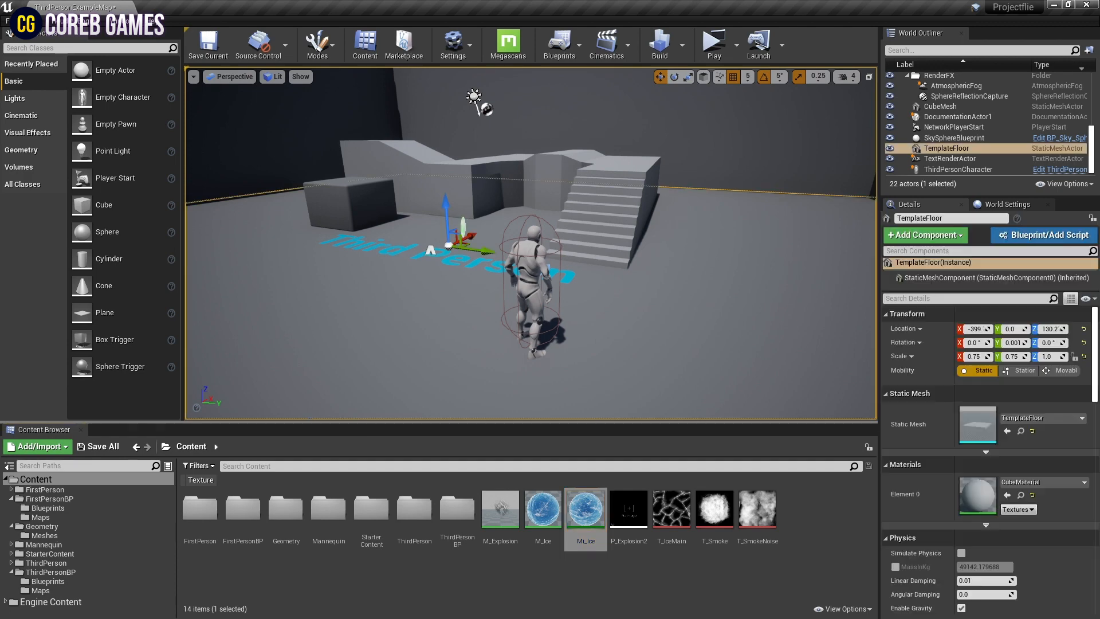
pyautogui.moveTo(1043, 234)
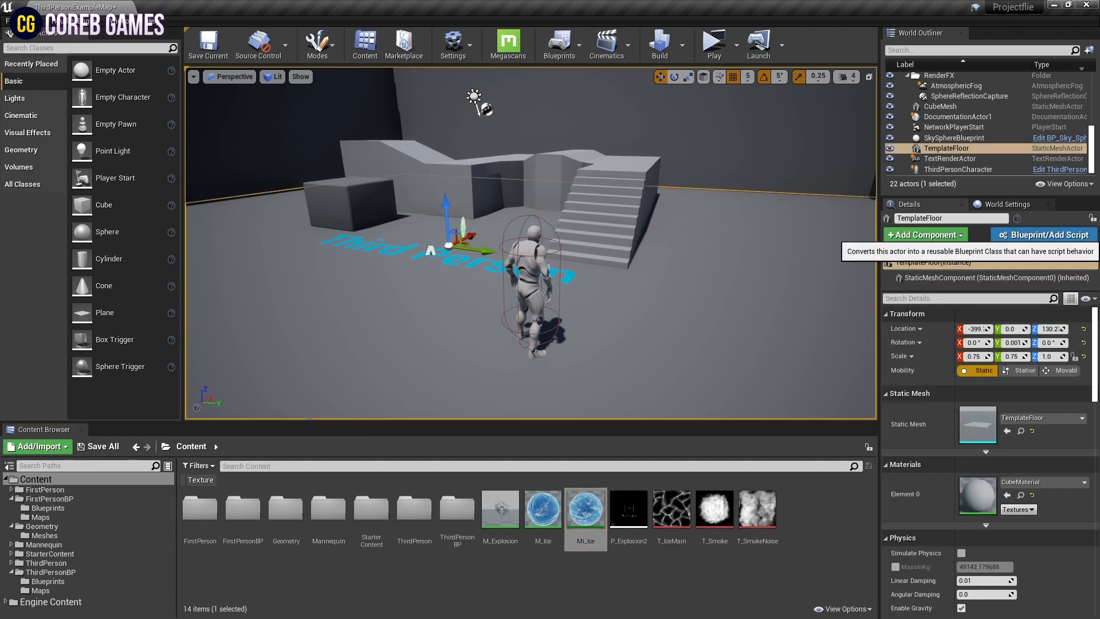
# - Convert TemplateFloor into a new Blueprint subclass named TemplateFloor_Blueprint
pyautogui.click(1043, 234)
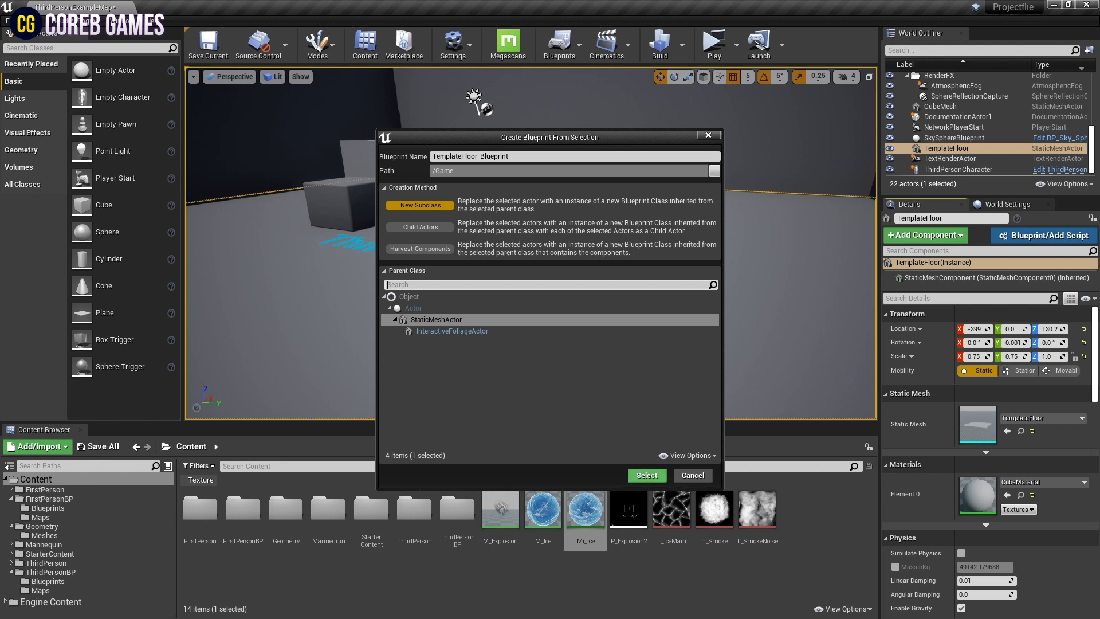
pyautogui.click(644, 475)
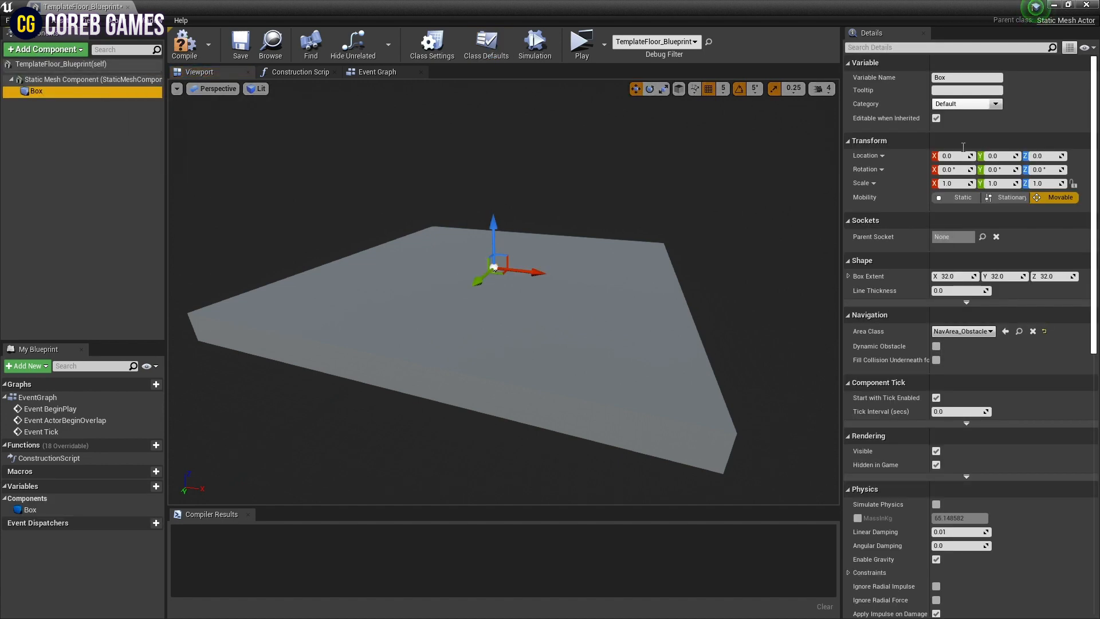
# - Resize the Box component to extent 200×200×10 and scale 10×10×1.5
pyautogui.click(955, 275)
pyautogui.write('200')
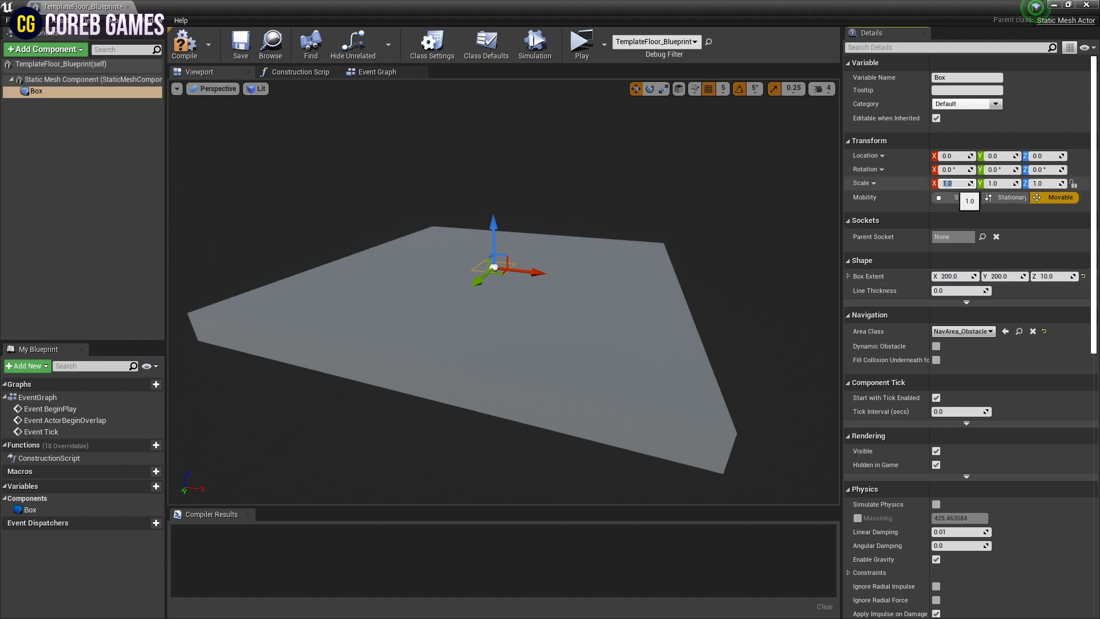
pyautogui.write('10.0')
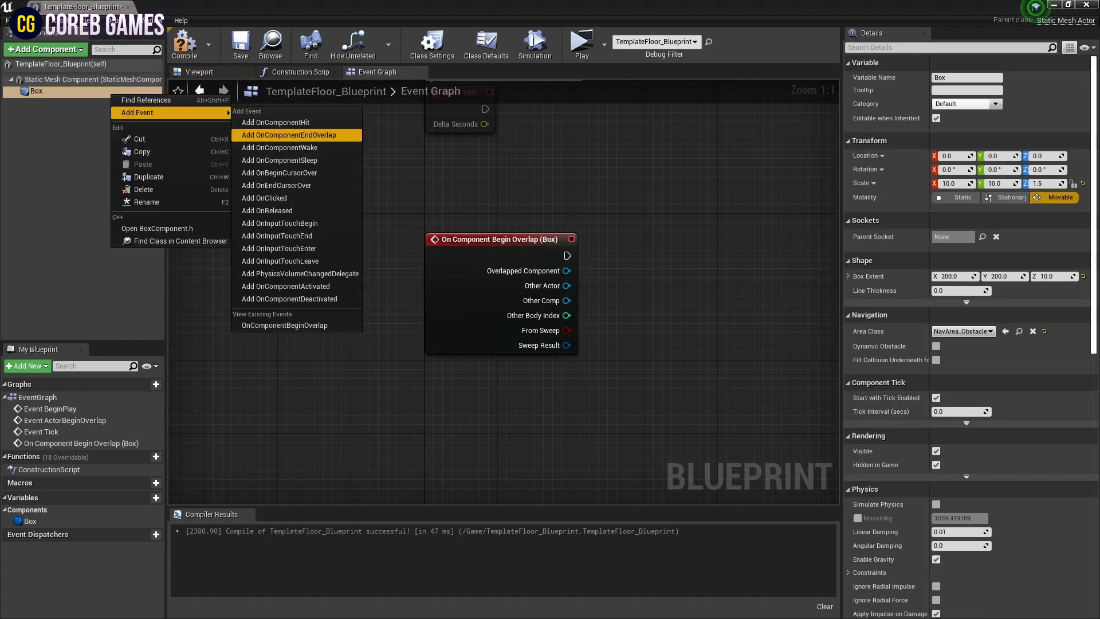
# - Add an On Component End Overlap event and cast both overlaps to ThirdPersonCharacter
pyautogui.click(287, 135)
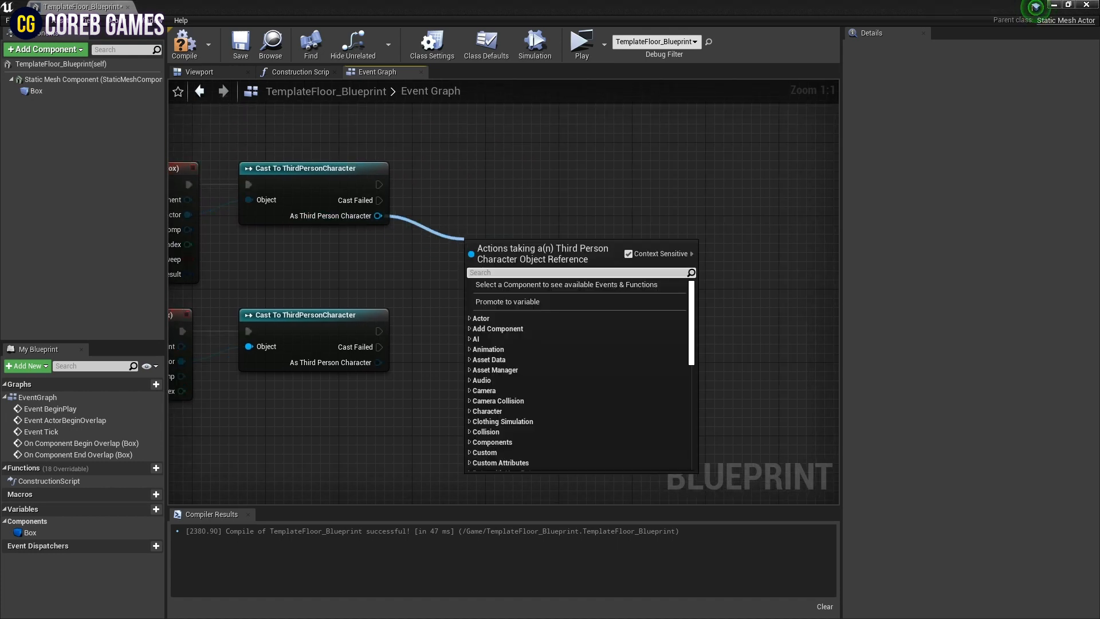
# - Attach Get Character Movement nodes to both ThirdPersonCharacter cast outputs
pyautogui.write('char')
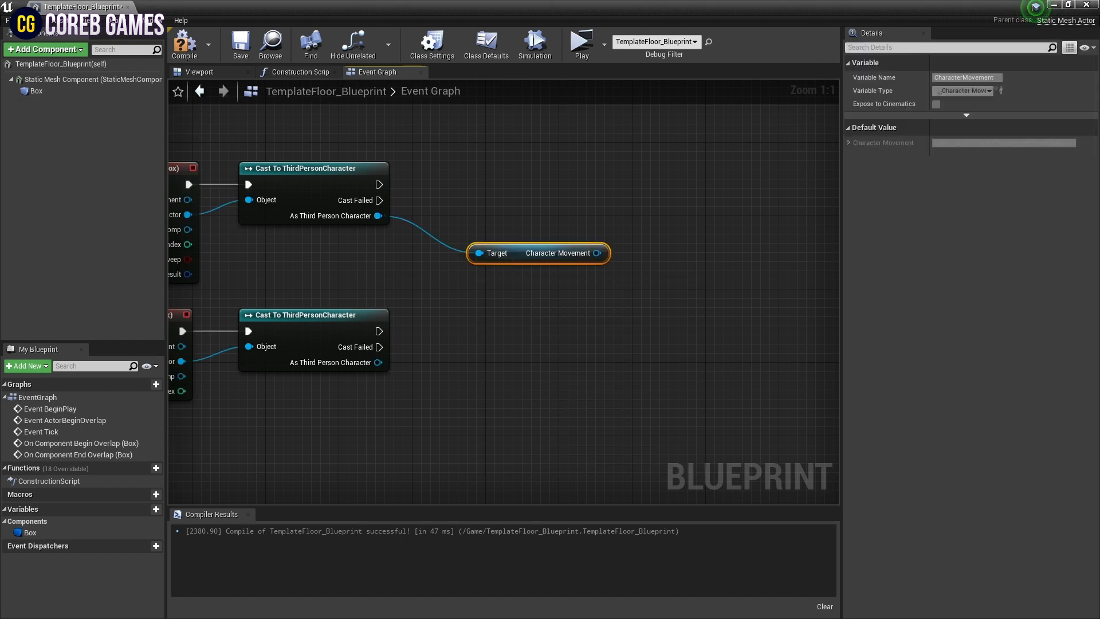
pyautogui.moveTo(538, 252); pyautogui.dragTo(492, 391)
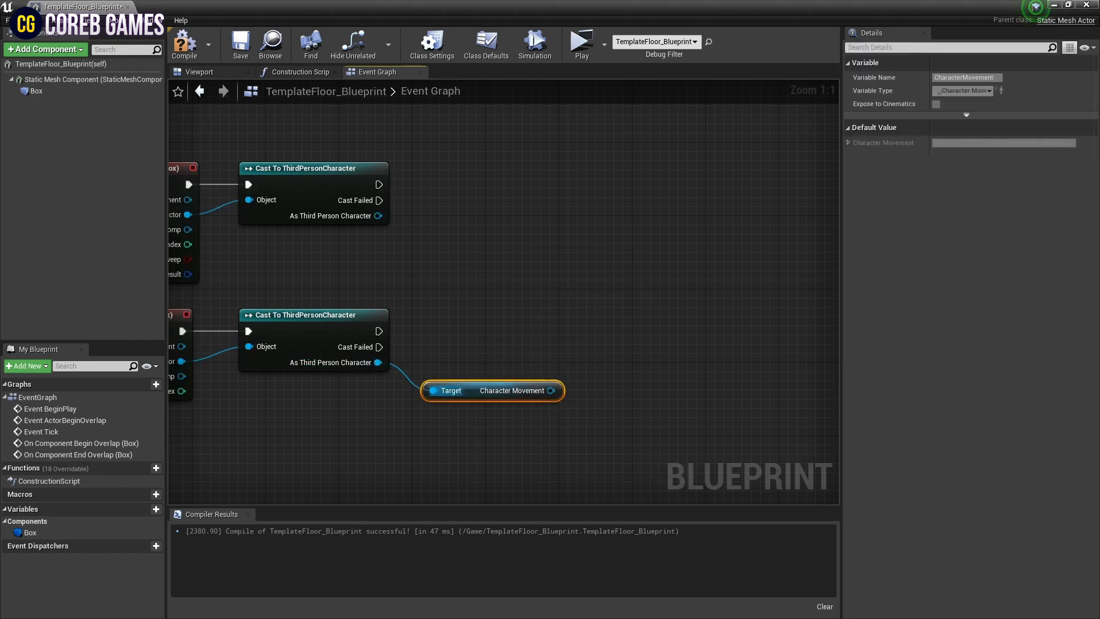
pyautogui.moveTo(491, 390); pyautogui.dragTo(519, 244)
pyautogui.write('set grou')
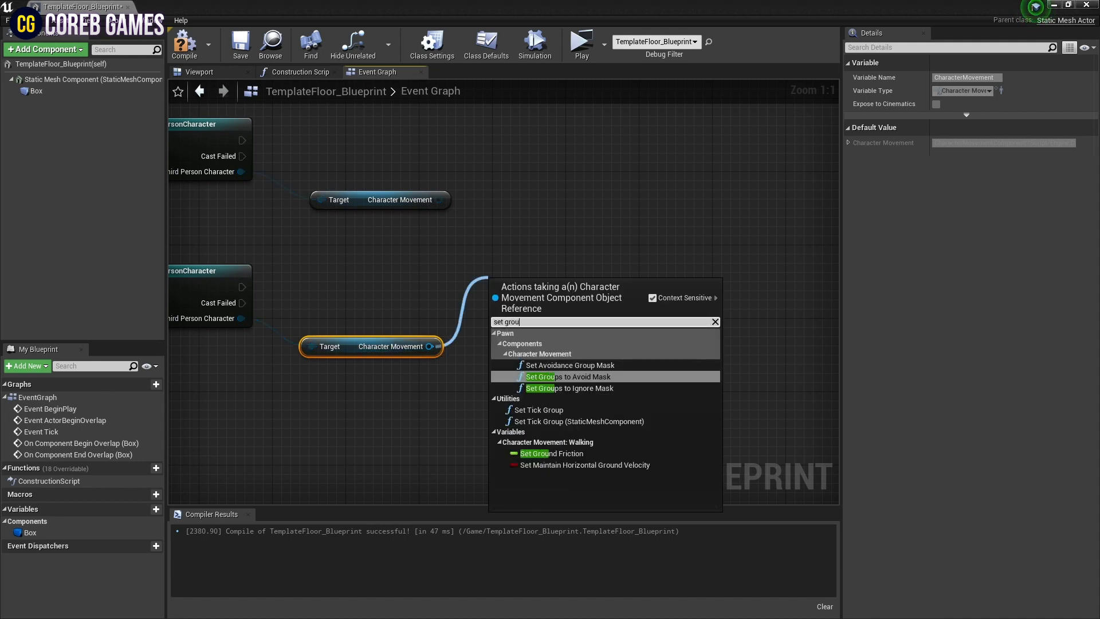
# - Add Set Ground Friction (8.0) and Set Braking Deceleration Walking (2048.0) nodes to the lower cast
pyautogui.click(553, 453)
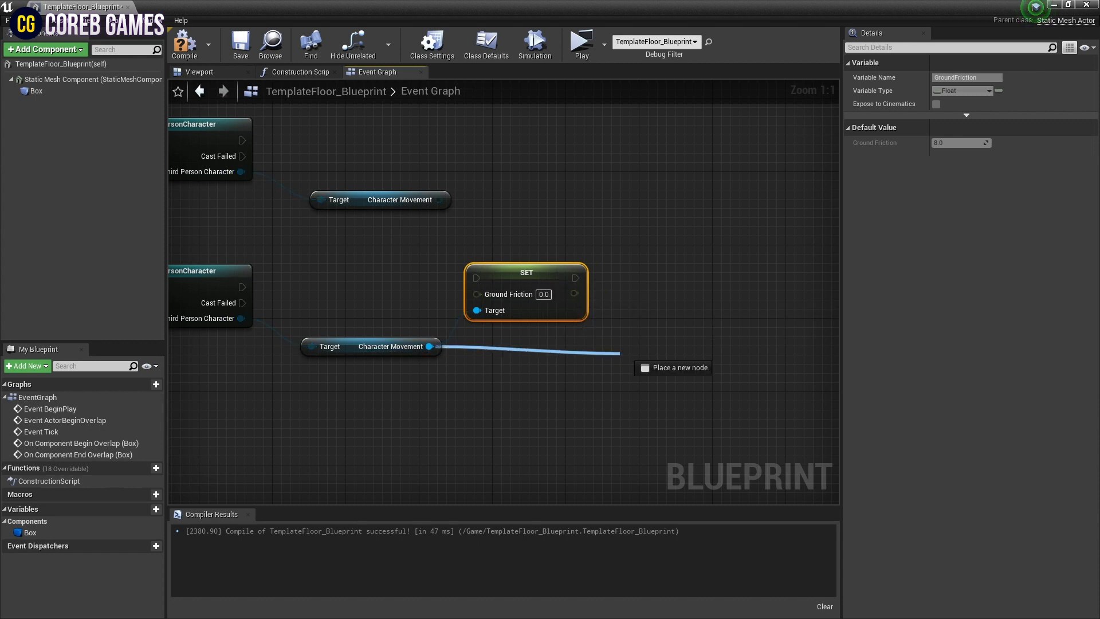
pyautogui.write('brakin')
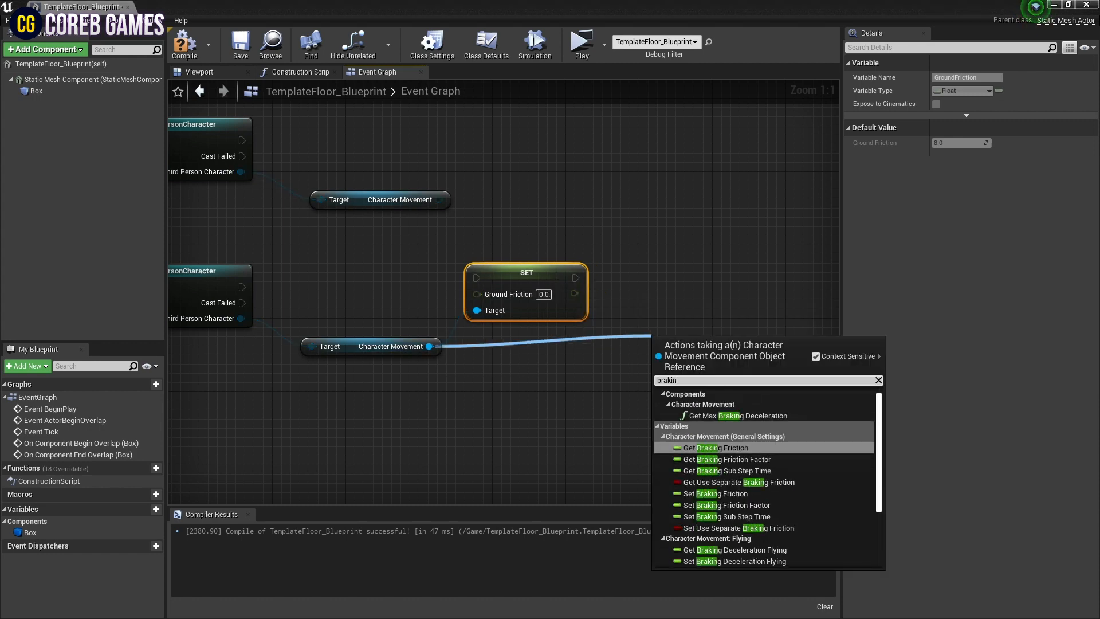
pyautogui.scroll(-3)
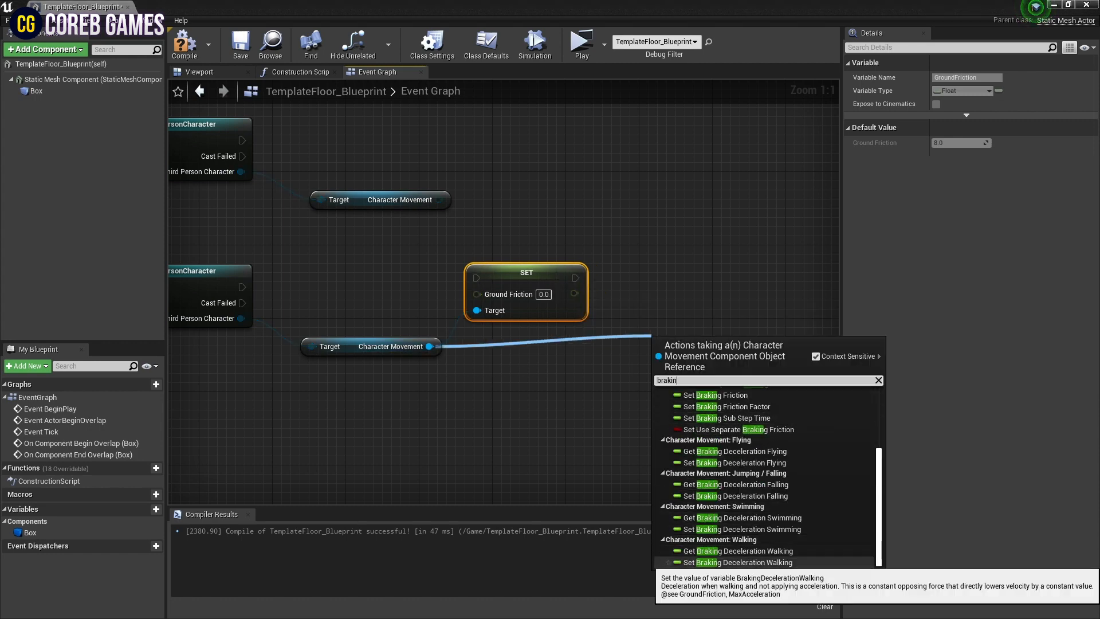
pyautogui.click(741, 562)
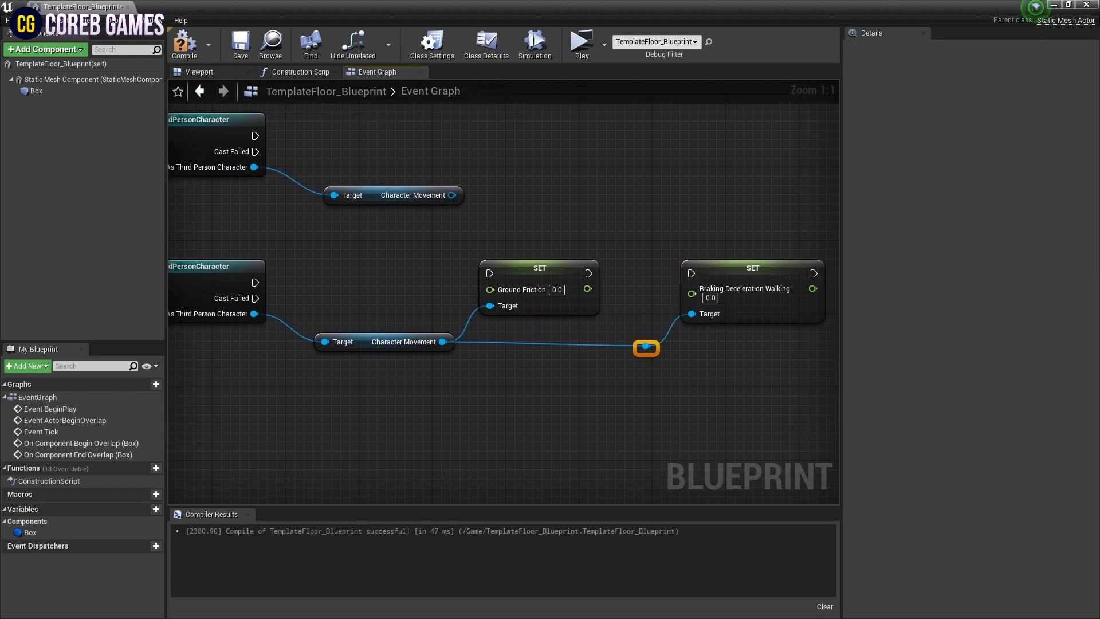
pyautogui.click(709, 298)
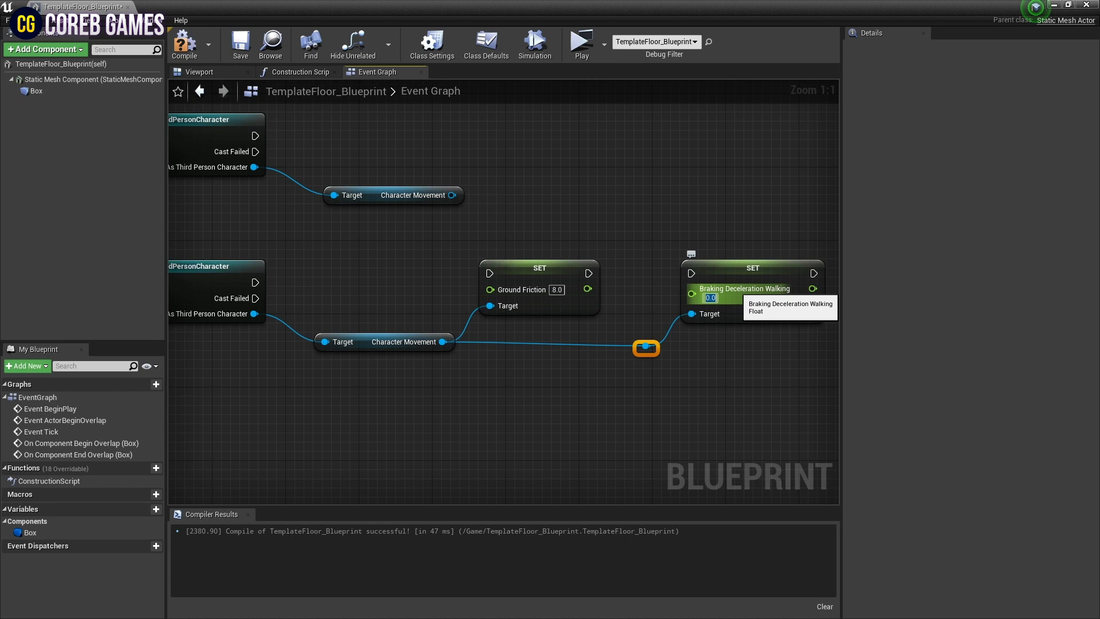
pyautogui.write('2048.0')
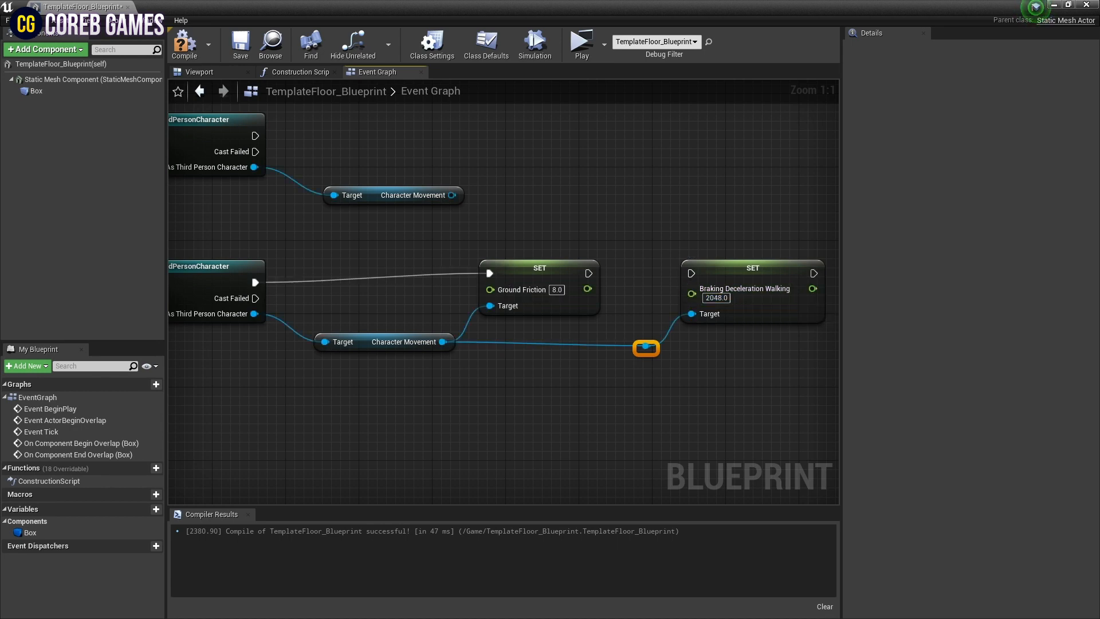
pyautogui.scroll(-3)
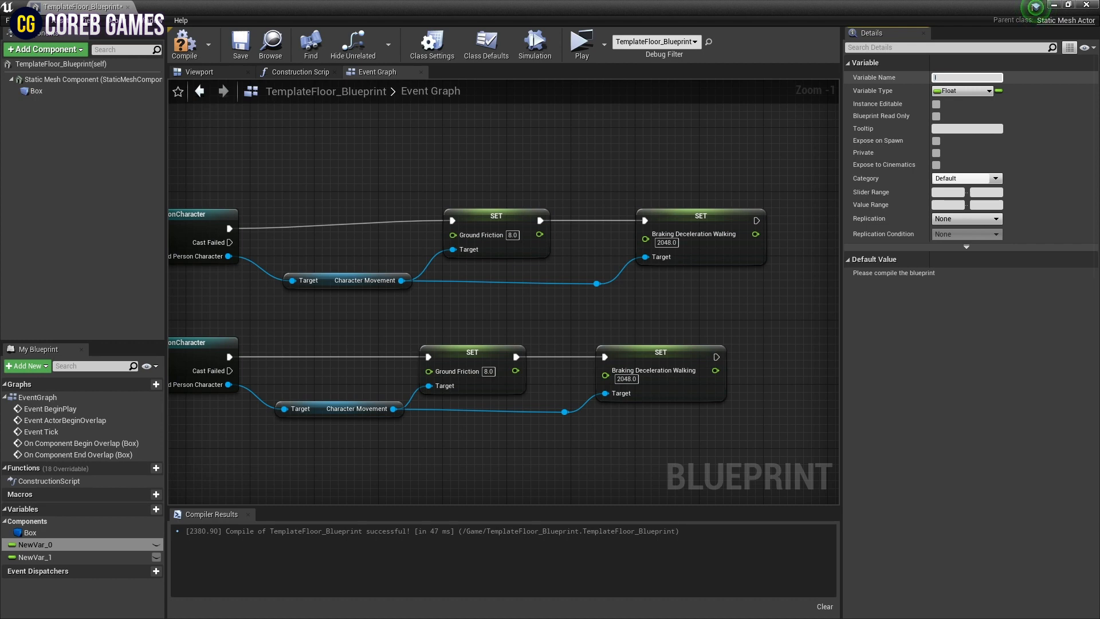
# - Copy the setters to the upper branch and add float variables Ice Ground Friction and Ice Braking Deceleration
pyautogui.write('Ice Ground Friction')
pyautogui.click(82, 557)
pyautogui.write('Ice Braking Deceleration')
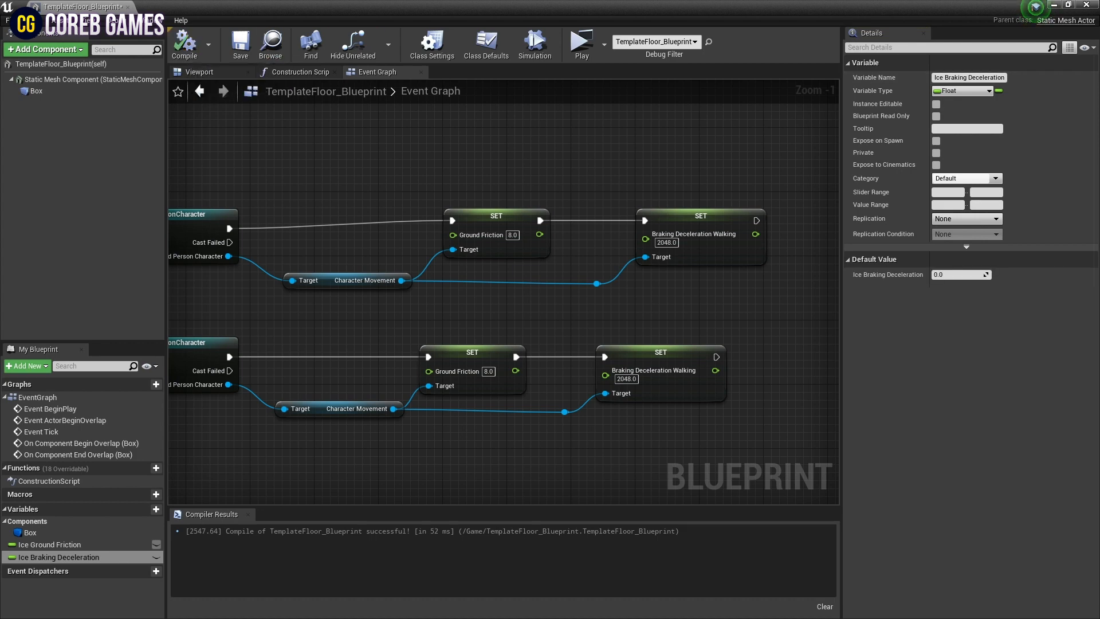
# - Default Ice Braking Deceleration to 200, make both ice variables Instance Editable, and place their getters
pyautogui.click(51, 543)
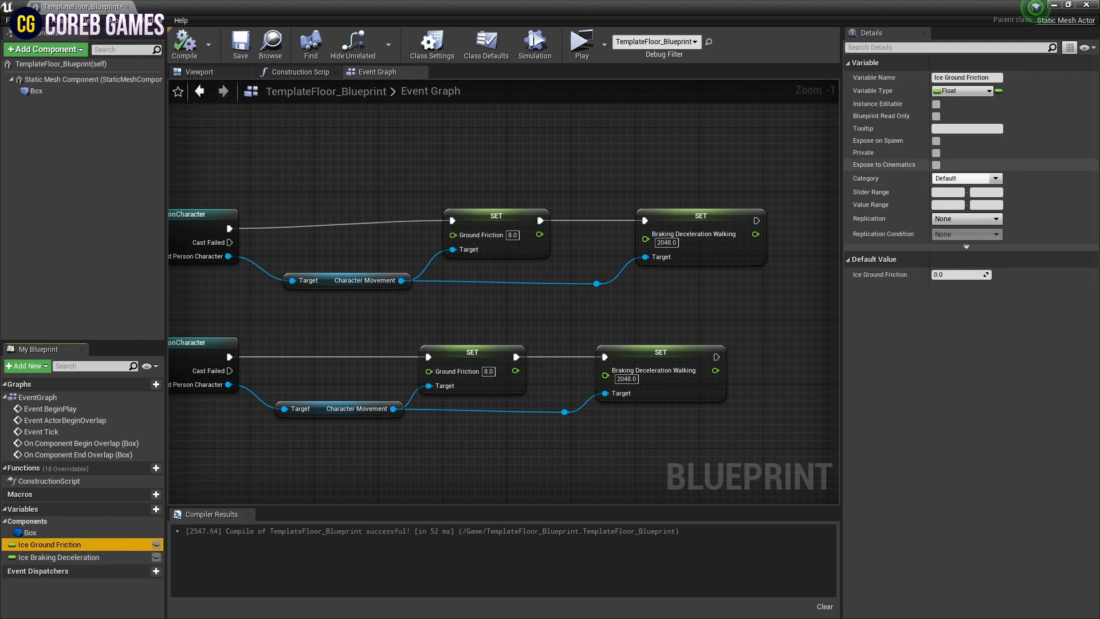
pyautogui.click(59, 557)
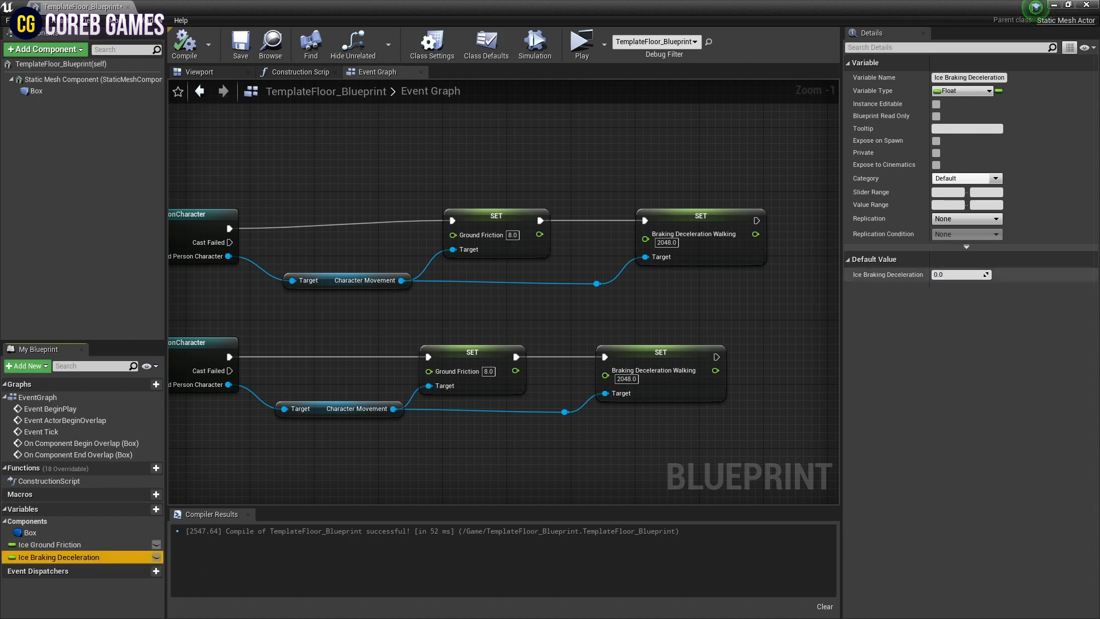
pyautogui.write('200')
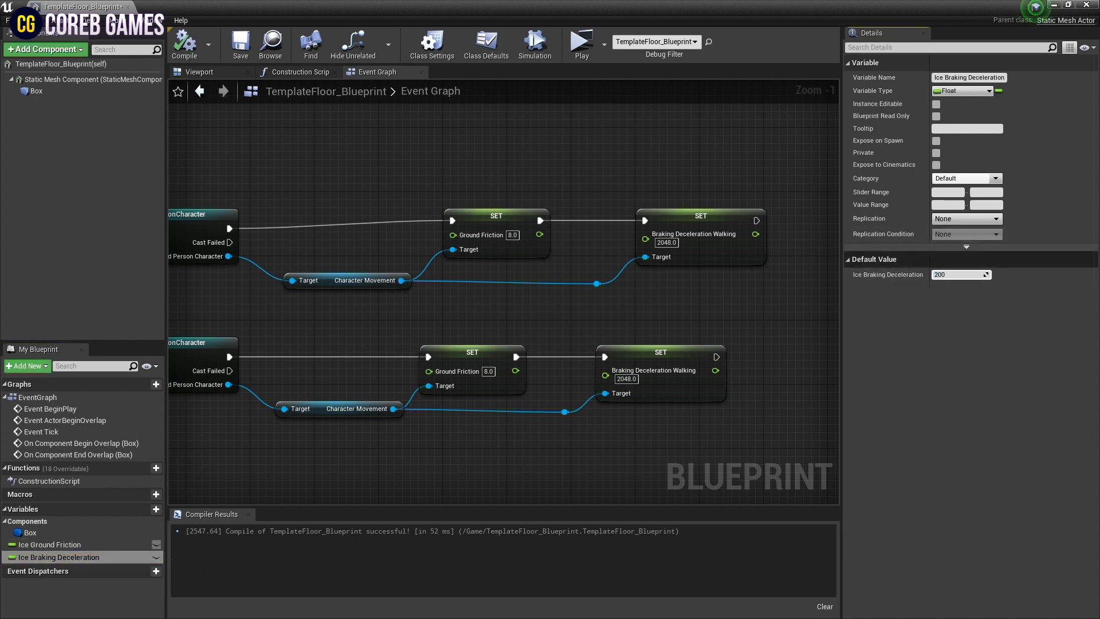
pyautogui.click(55, 543)
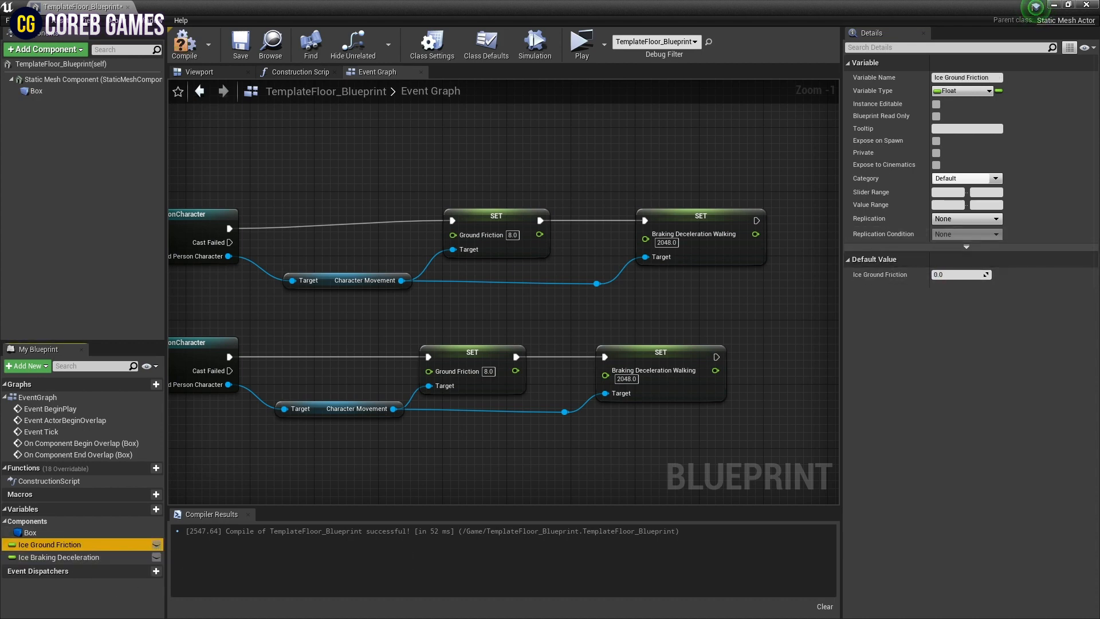
pyautogui.click(60, 556)
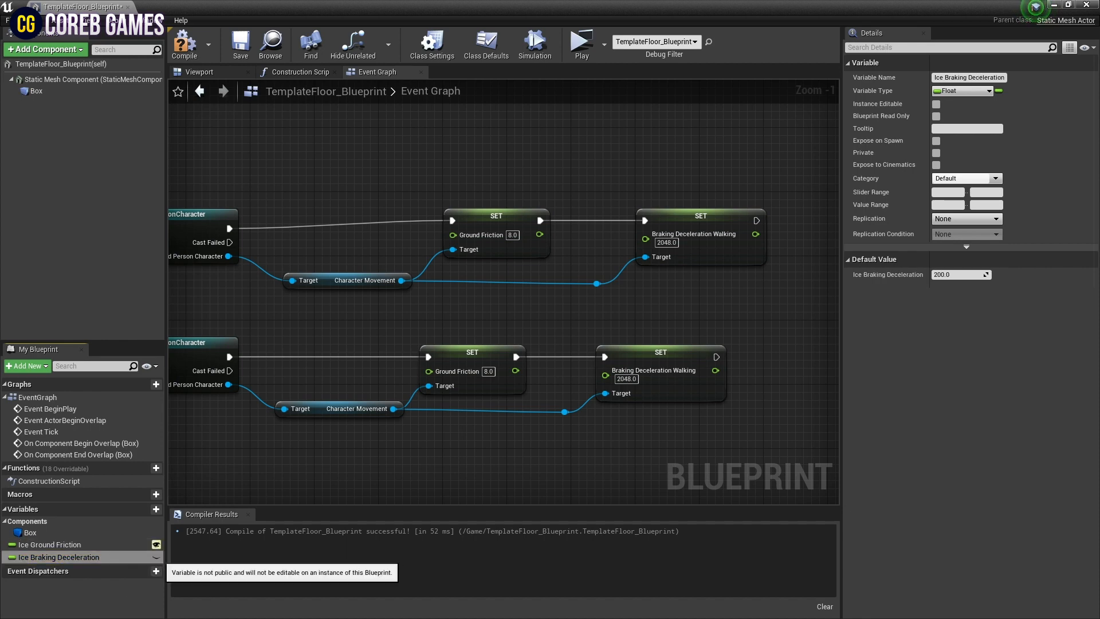
pyautogui.click(51, 544)
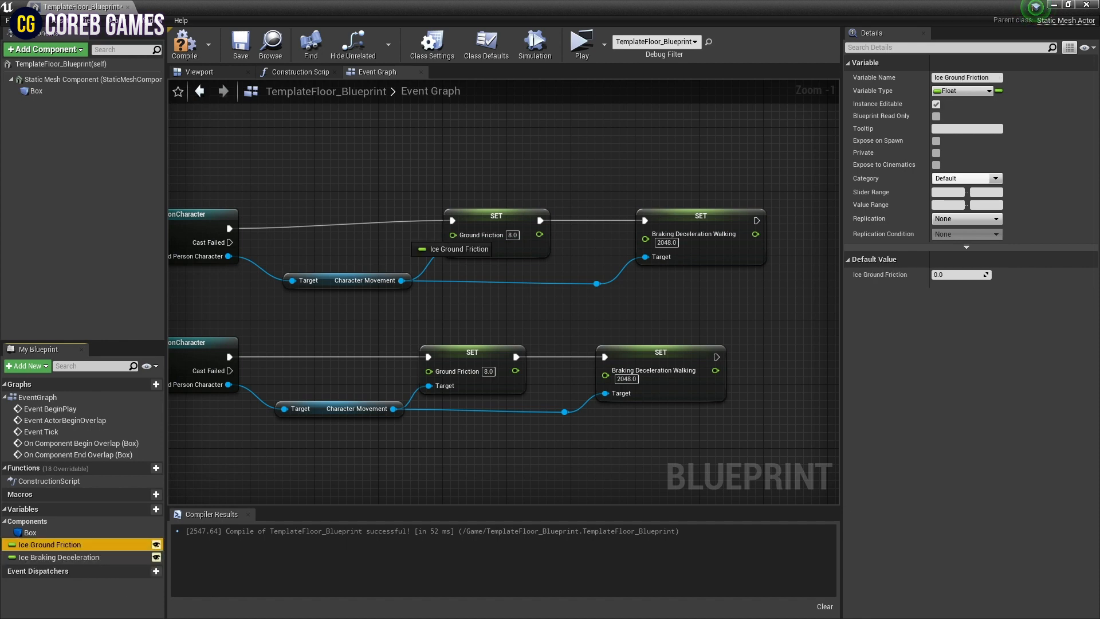
pyautogui.click(59, 556)
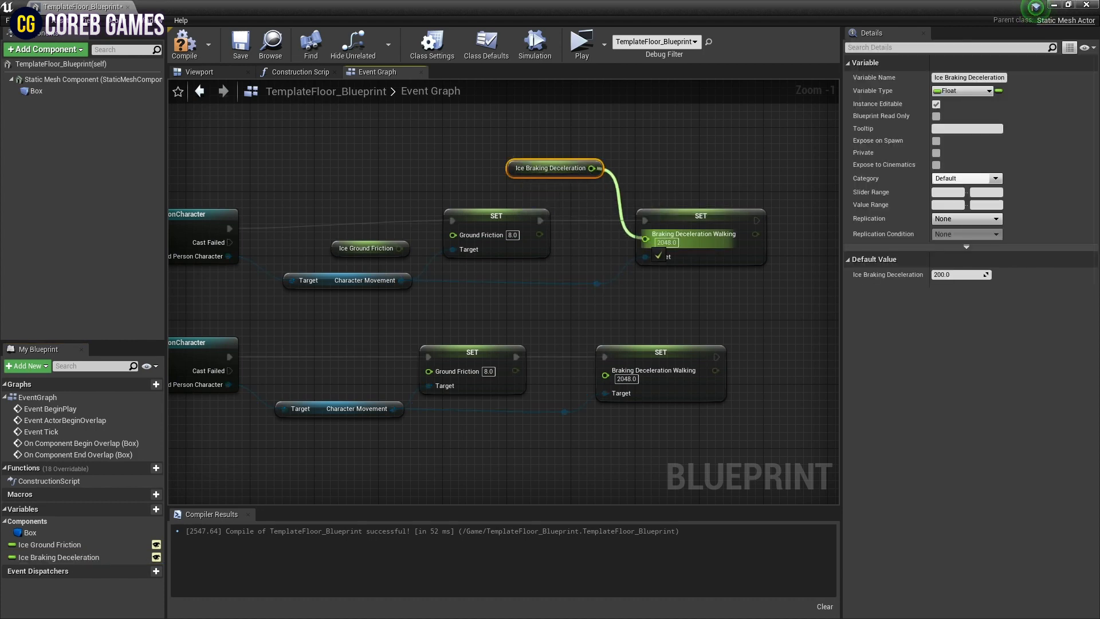
# - Compile and save TemplateFloor_Blueprint with the ice variables wired into the SET nodes
pyautogui.click(489, 223)
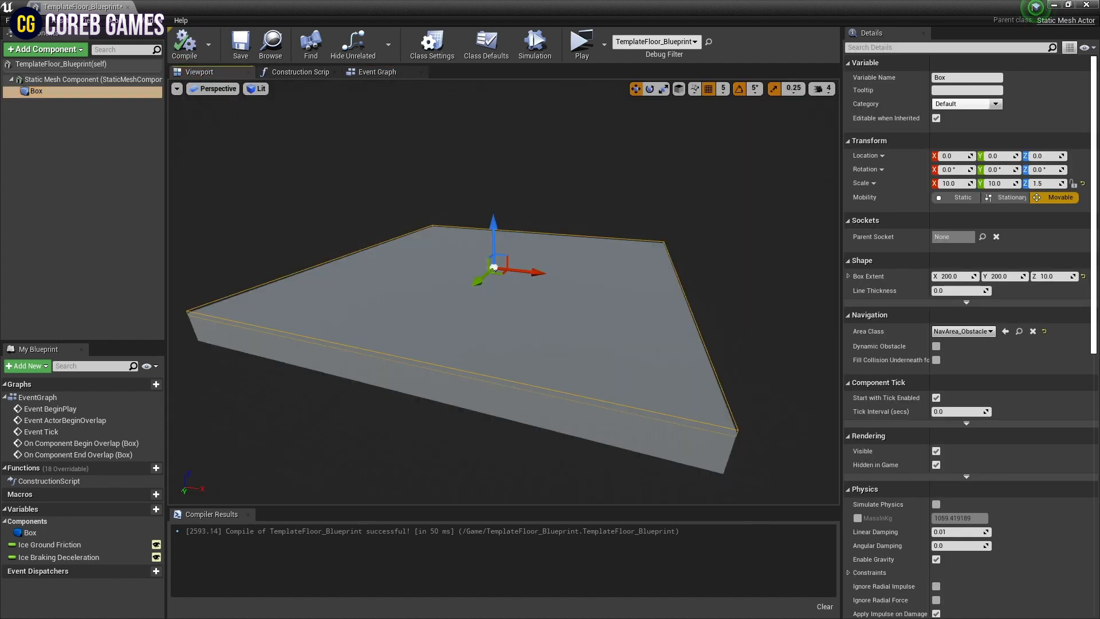
pyautogui.click(91, 79)
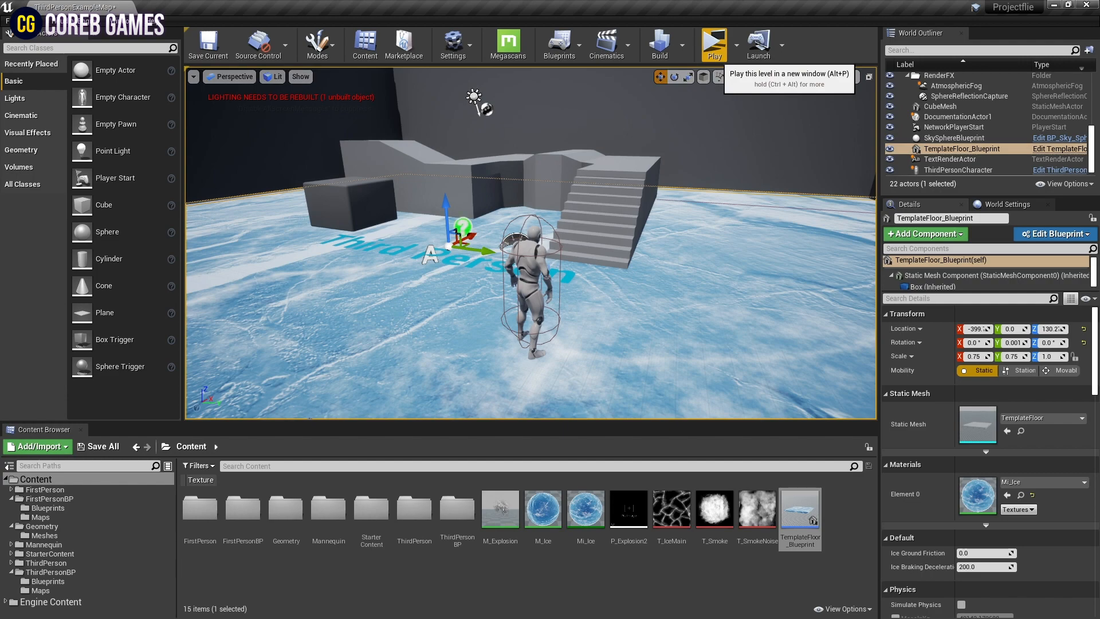
# - Launch Play-in-Editor and walk the character across the Mi_Ice floor
pyautogui.click(712, 42)
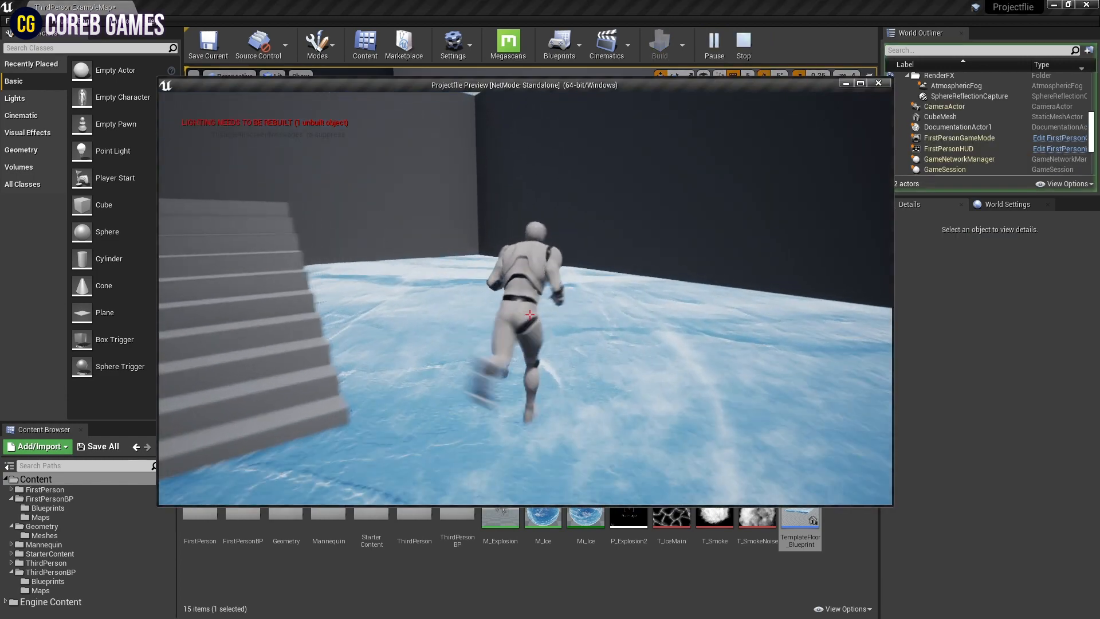